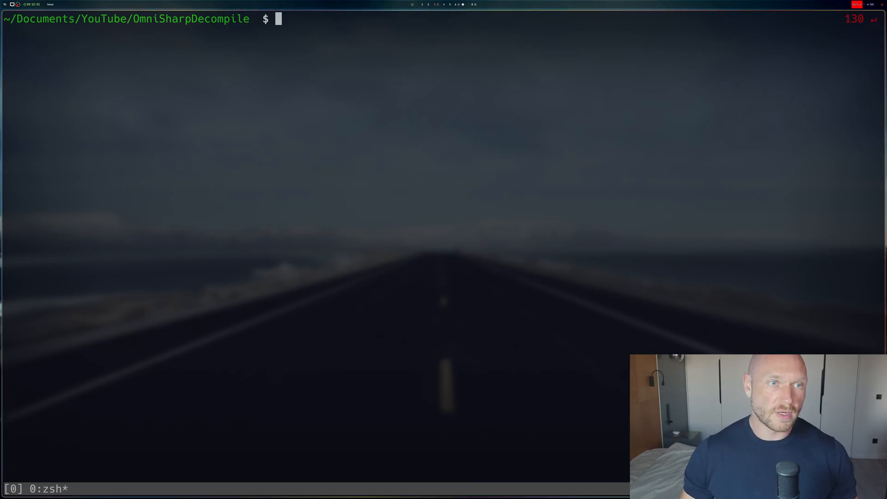
# Launch nvim in the OmniSharpDecompile project to open Program.cs
pyautogui.write('nvim')
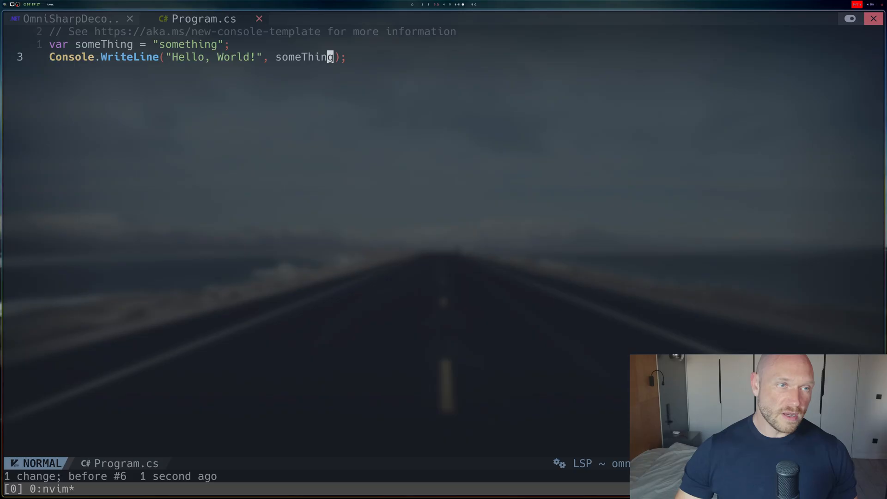
# Try F12 go-to-definition on someThing, then open the ~/.config/nvim folder
pyautogui.press('F12')
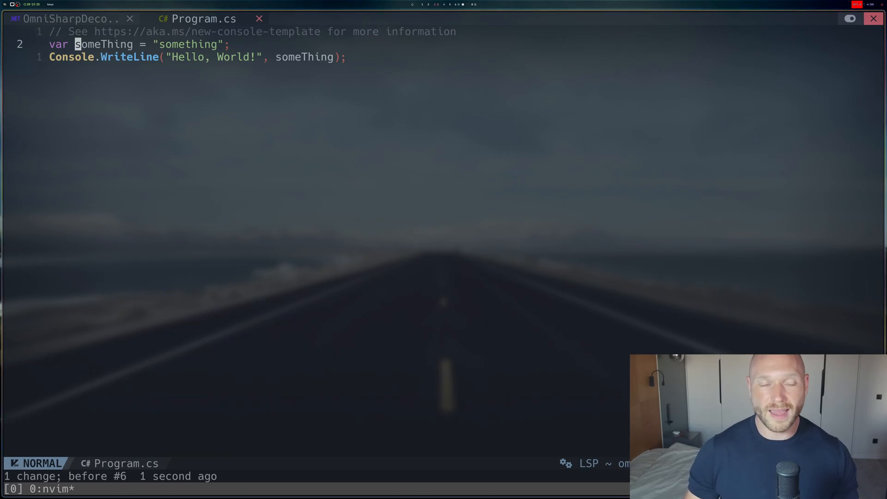
pyautogui.press('j')
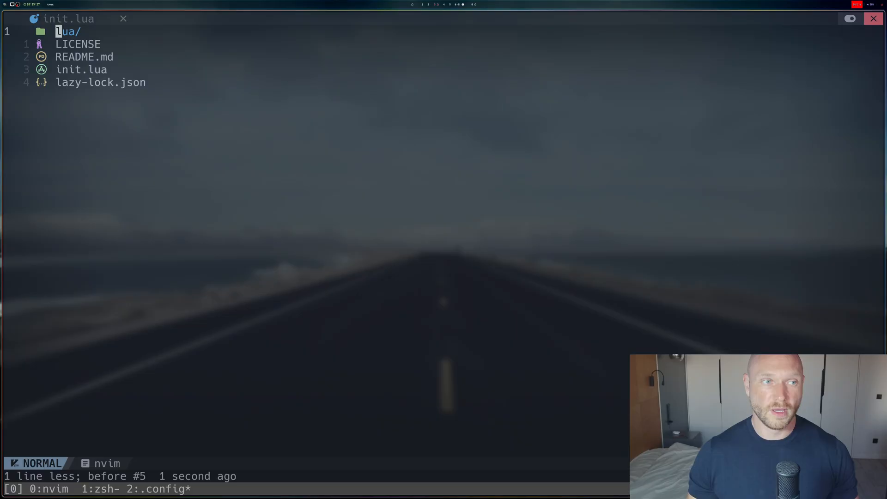
# Uncomment the Hoffs/omnisharp-extended-lsp.nvim entry in plugins/init.lua and save it
pyautogui.write('pl')
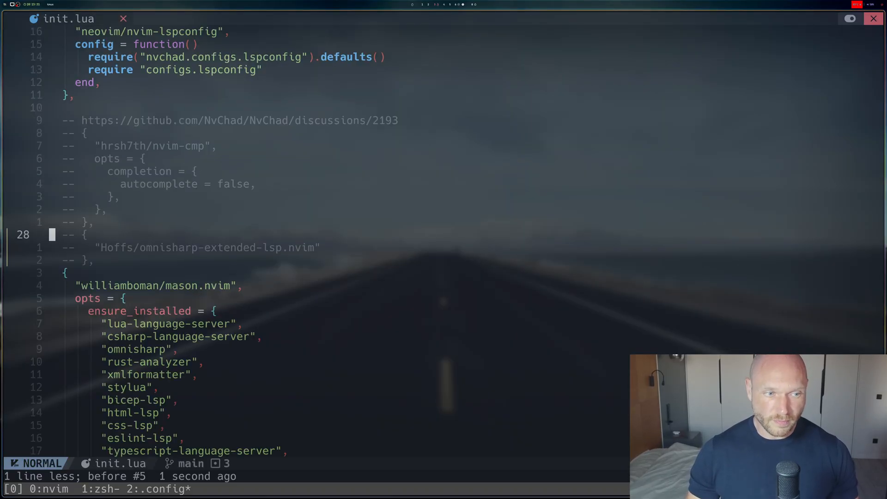
pyautogui.press('V')
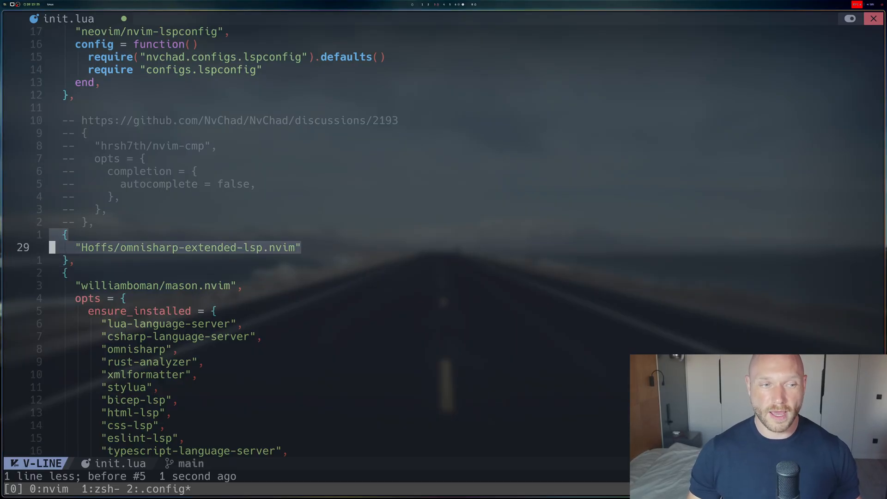
pyautogui.press('Escape')
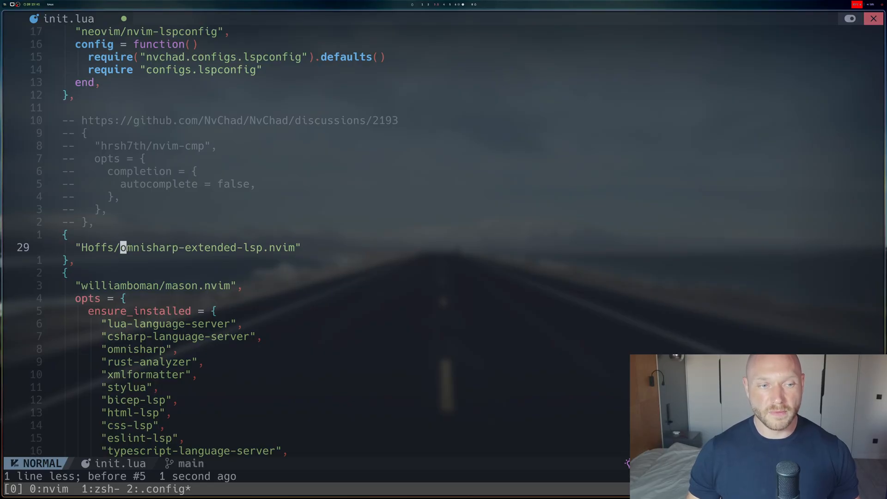
pyautogui.press('l')
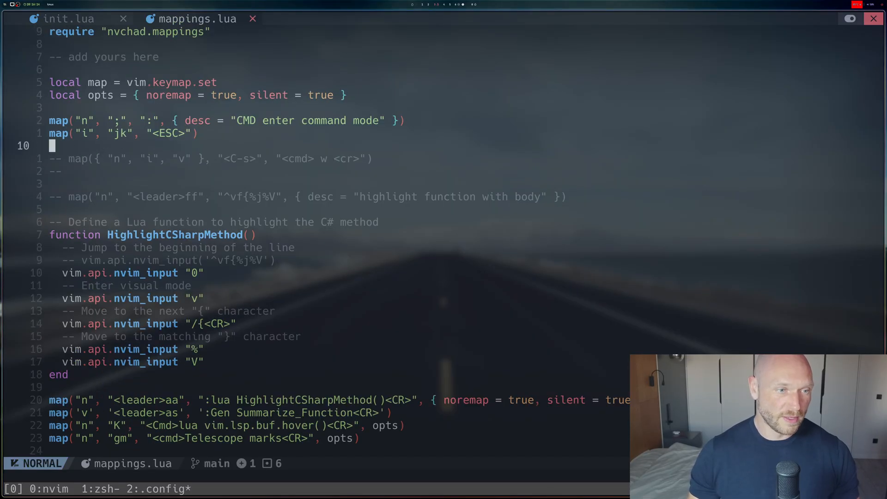
# Uncomment the omnisharp_extended gr, gR and F12 map lines in mappings.lua
pyautogui.scroll(-3)
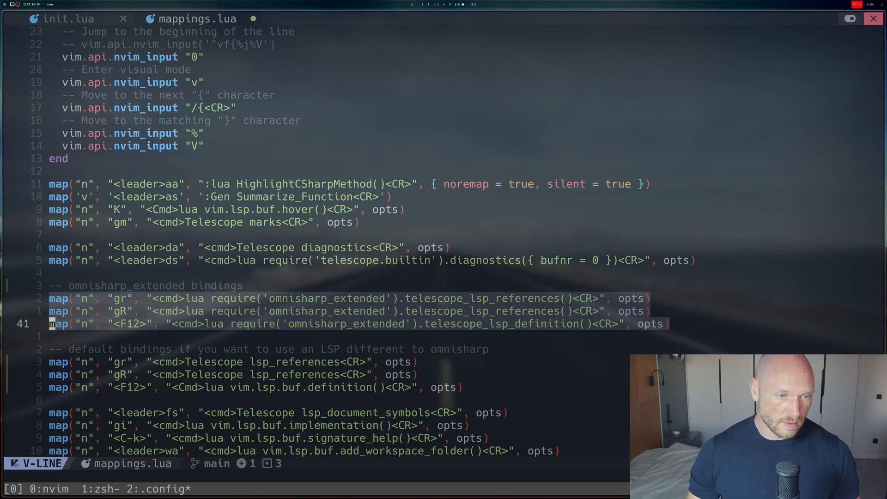
pyautogui.press('Escape')
pyautogui.write('nv')
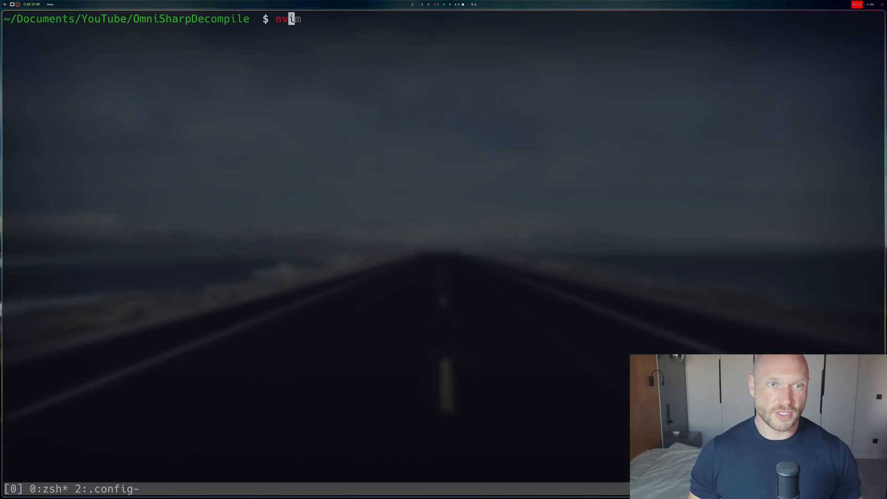
# Relaunch nvim in the project folder to retest F12
pyautogui.press('Return')
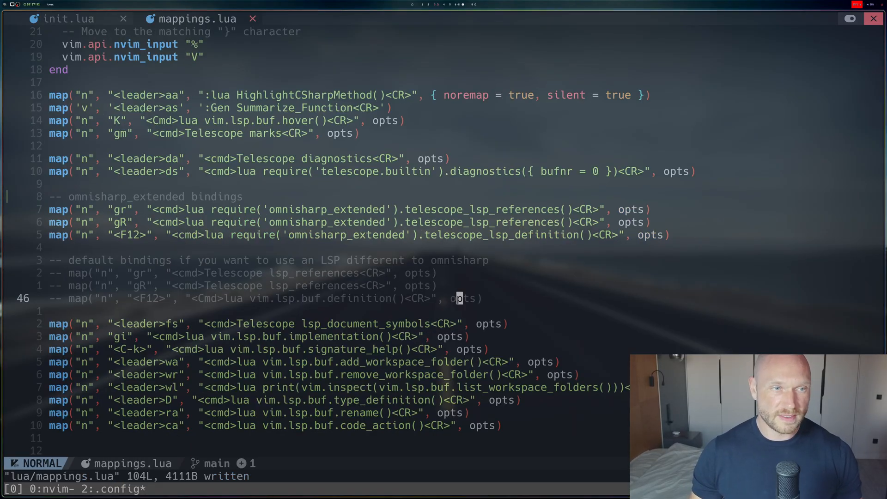
pyautogui.click(69, 19)
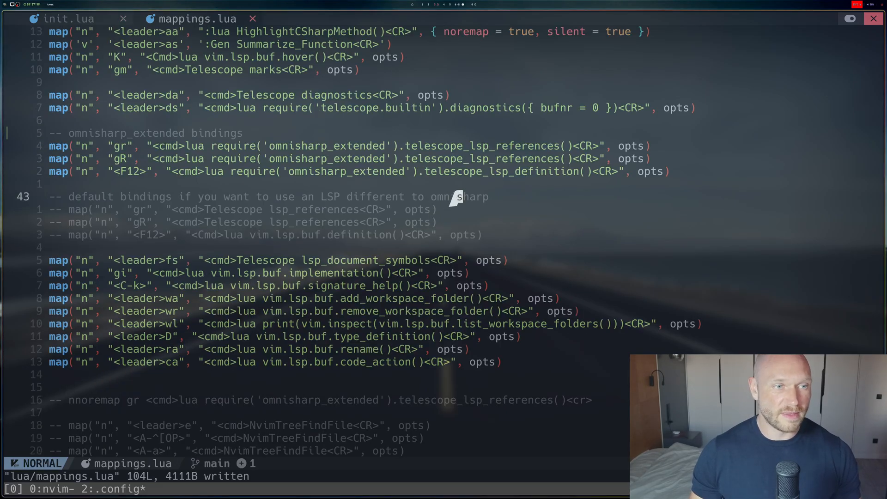
pyautogui.scroll(3)
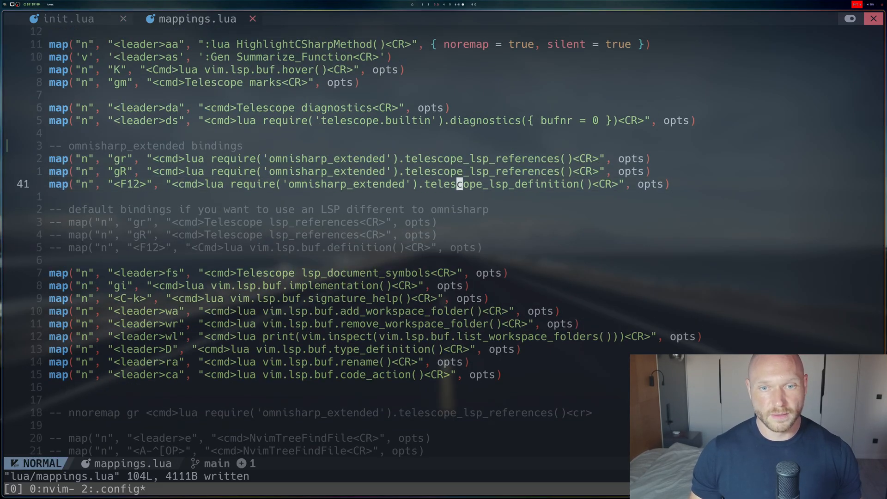